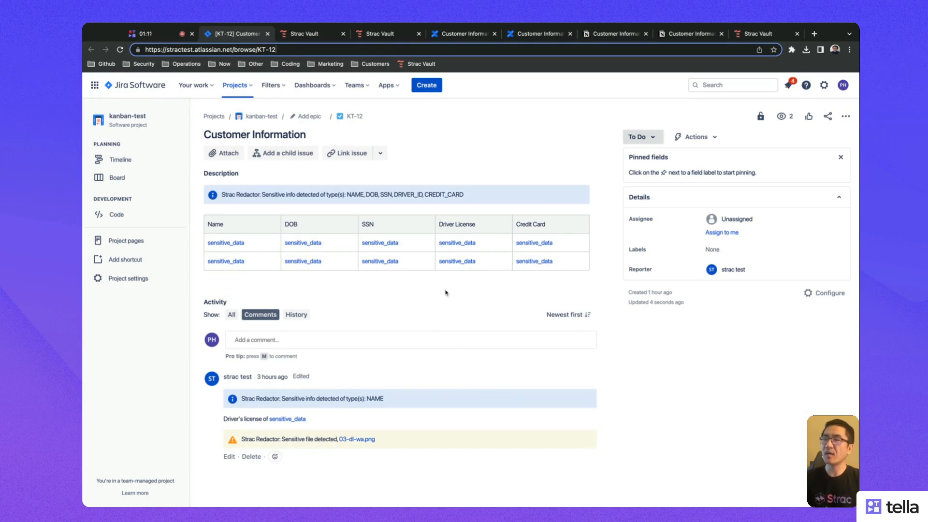
{"action": "mouse_move", "coordinate": [446, 298]}
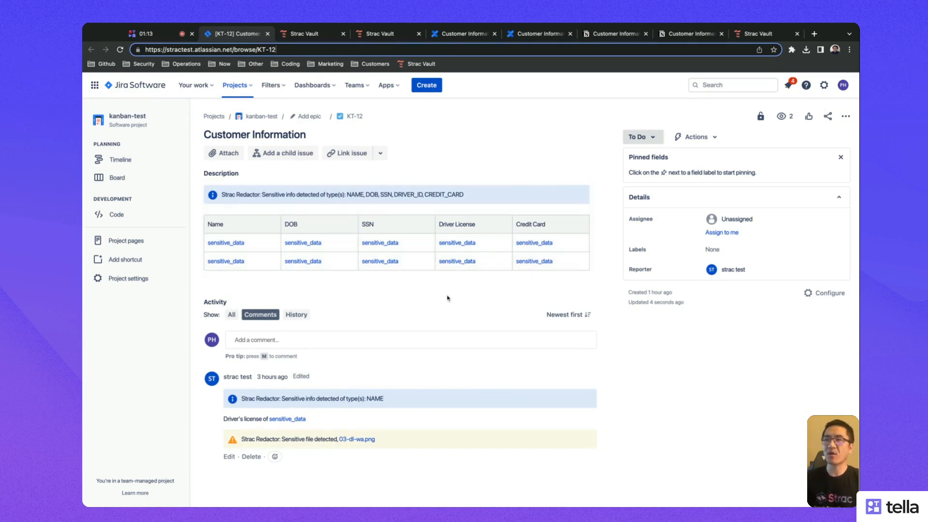
{"action": "mouse_move", "coordinate": [438, 317]}
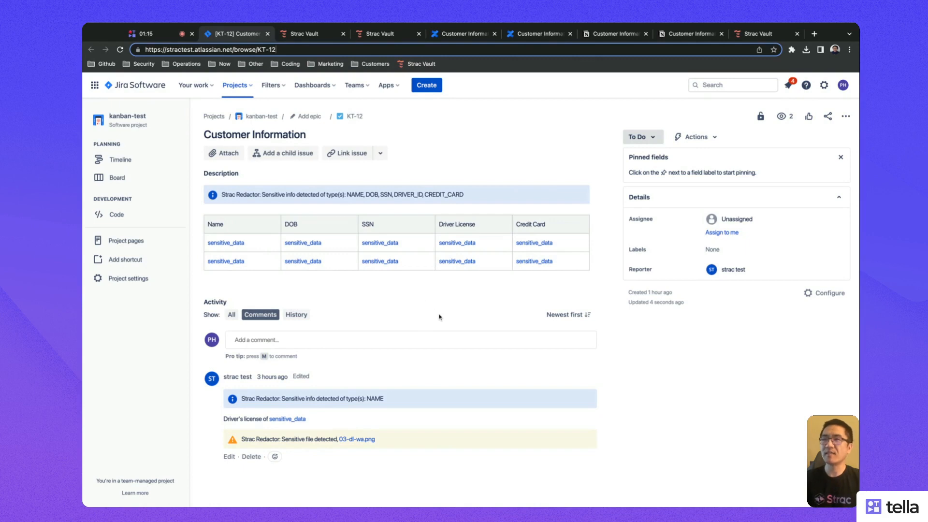
{"action": "mouse_move", "coordinate": [425, 299]}
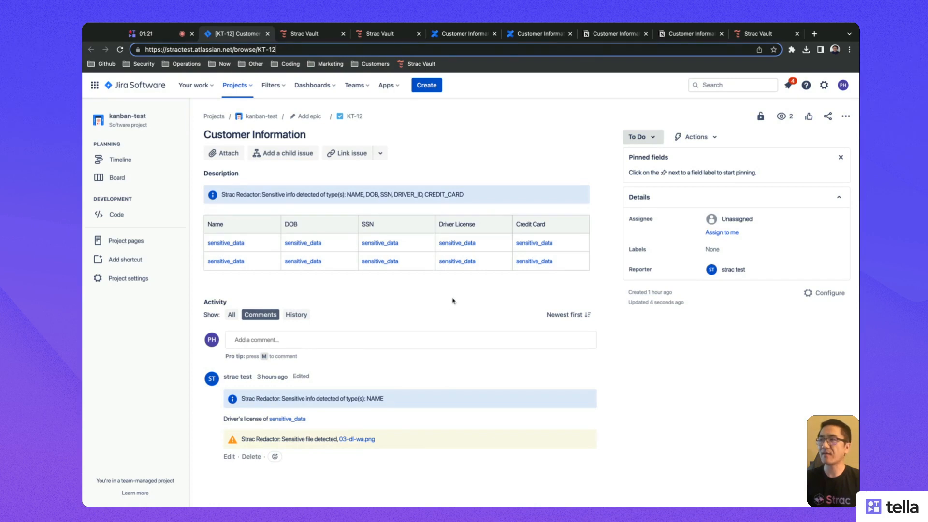
{"action": "mouse_move", "coordinate": [448, 301]}
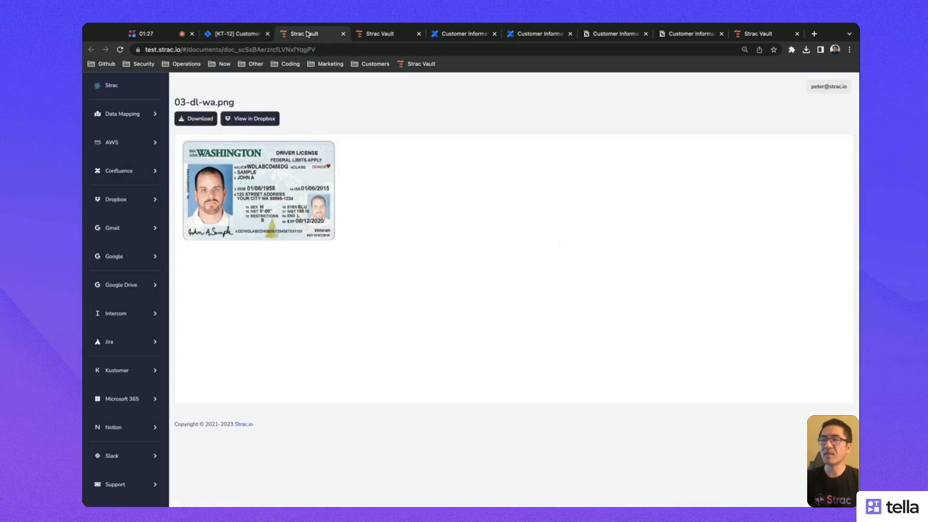
{"action": "mouse_move", "coordinate": [344, 223]}
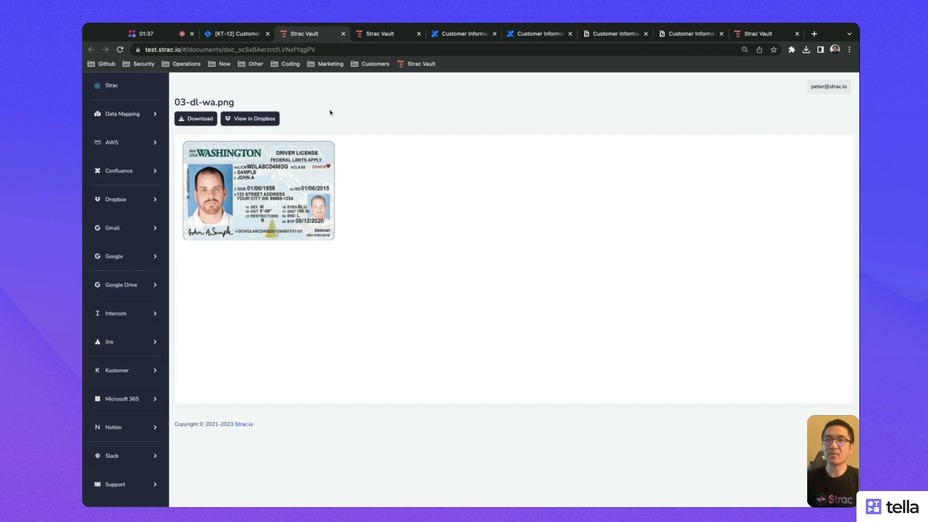
- Switch to the Strac admin tab showing the Contact data elements with Age unchecked
{"action": "left_click", "coordinate": [380, 34]}
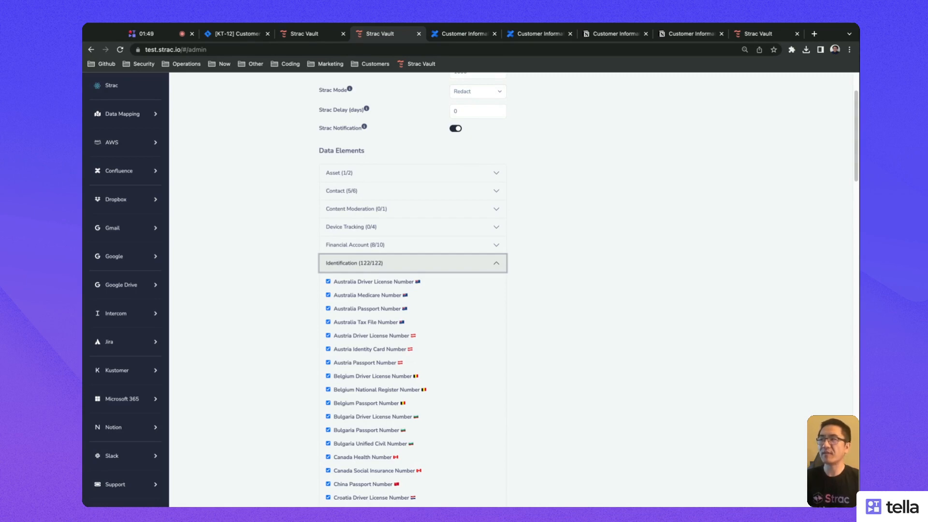
{"action": "mouse_move", "coordinate": [500, 194]}
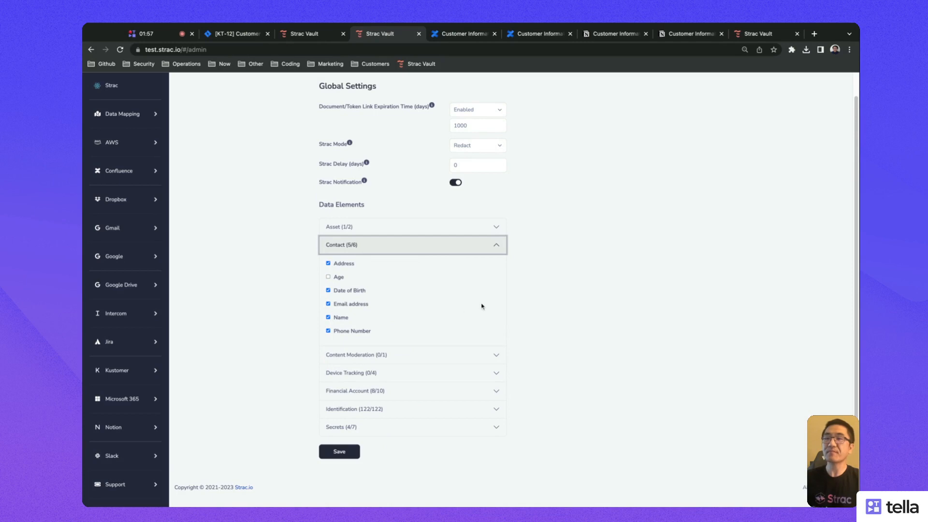
{"action": "mouse_move", "coordinate": [573, 265]}
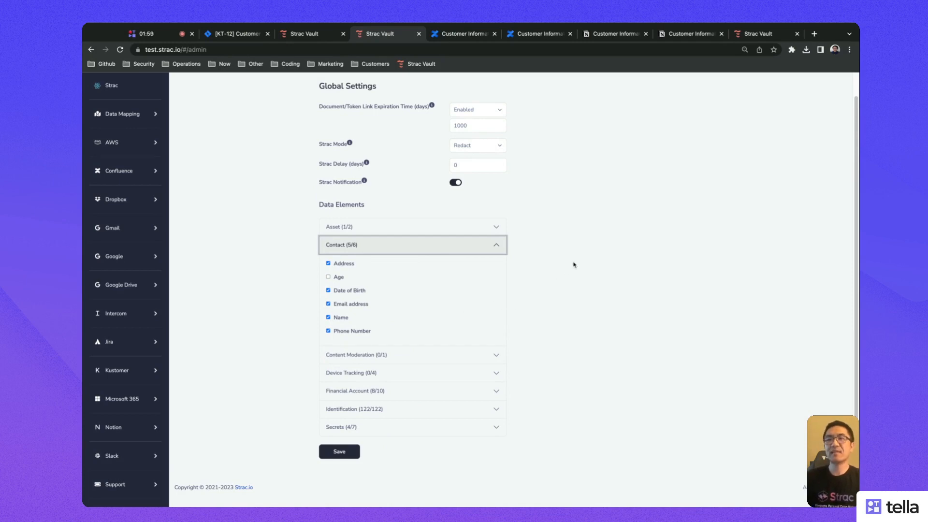
{"action": "mouse_move", "coordinate": [559, 278]}
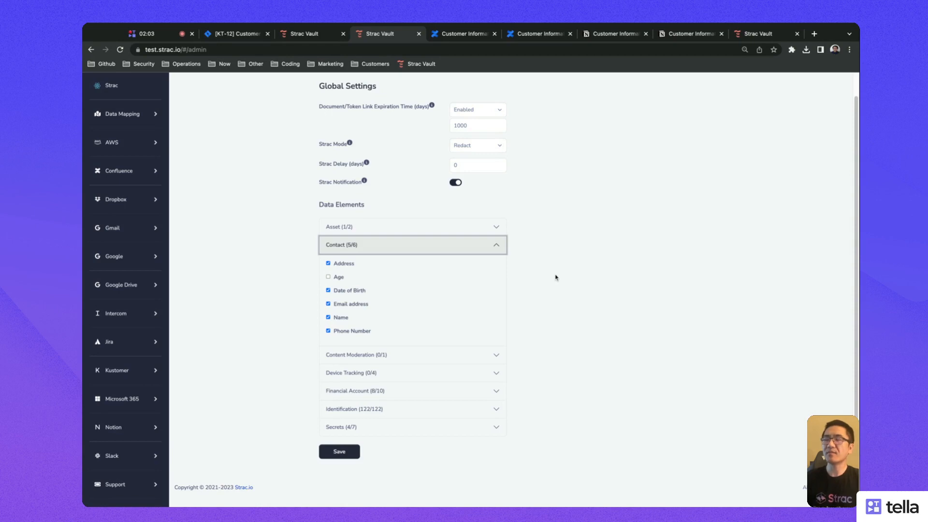
{"action": "mouse_move", "coordinate": [549, 278]}
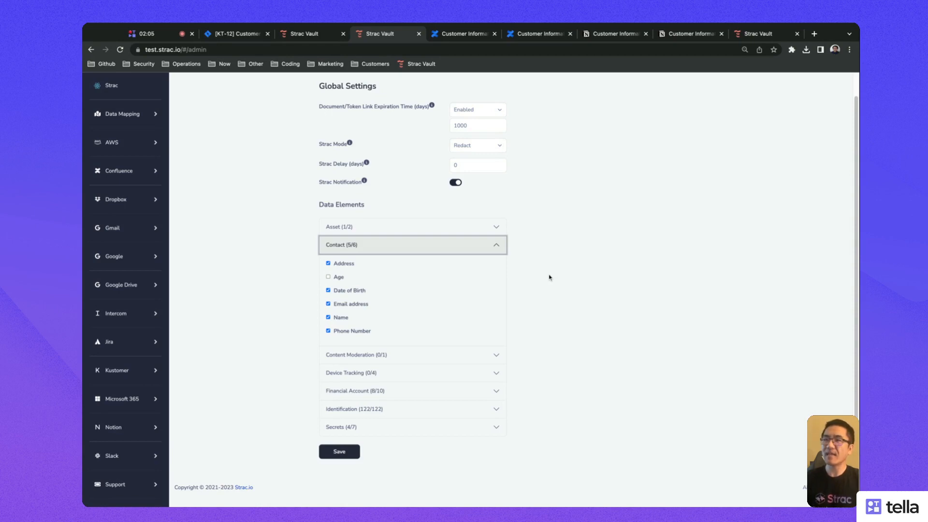
{"action": "mouse_move", "coordinate": [555, 276]}
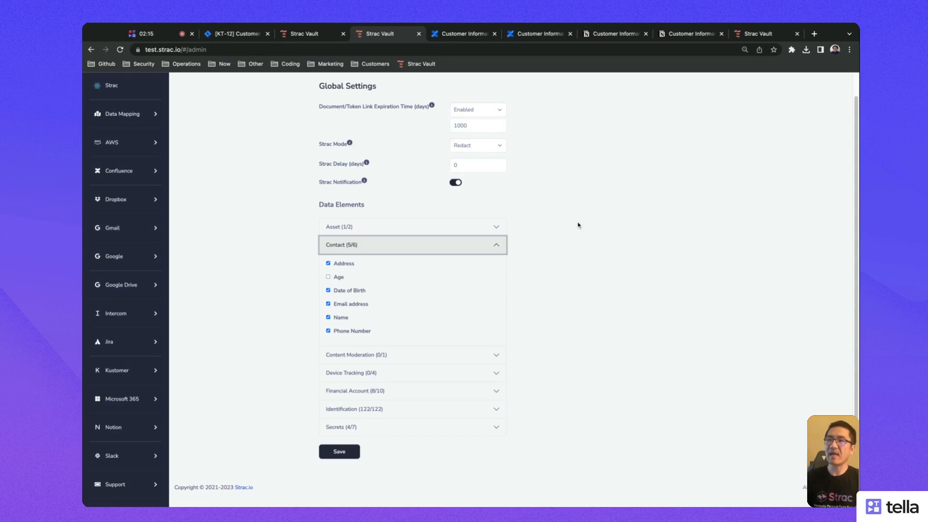
{"action": "mouse_move", "coordinate": [571, 233]}
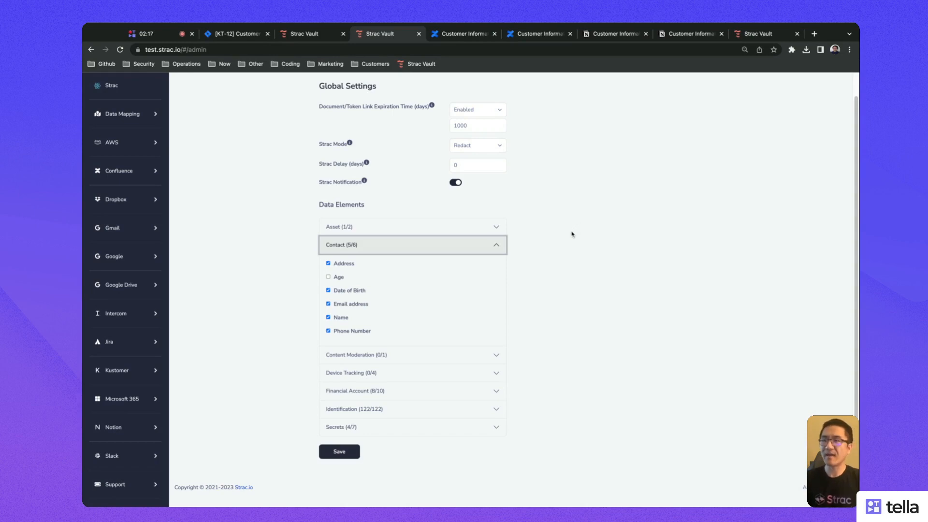
{"action": "mouse_move", "coordinate": [570, 231]}
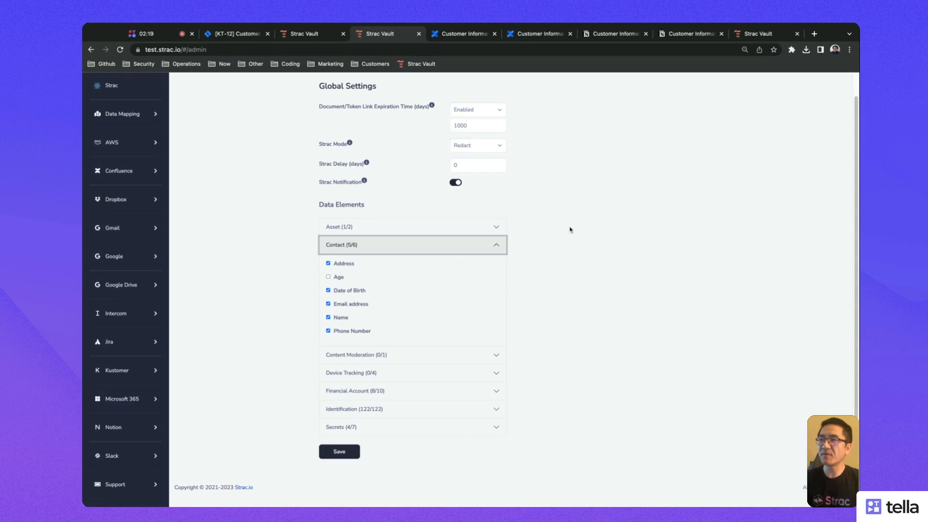